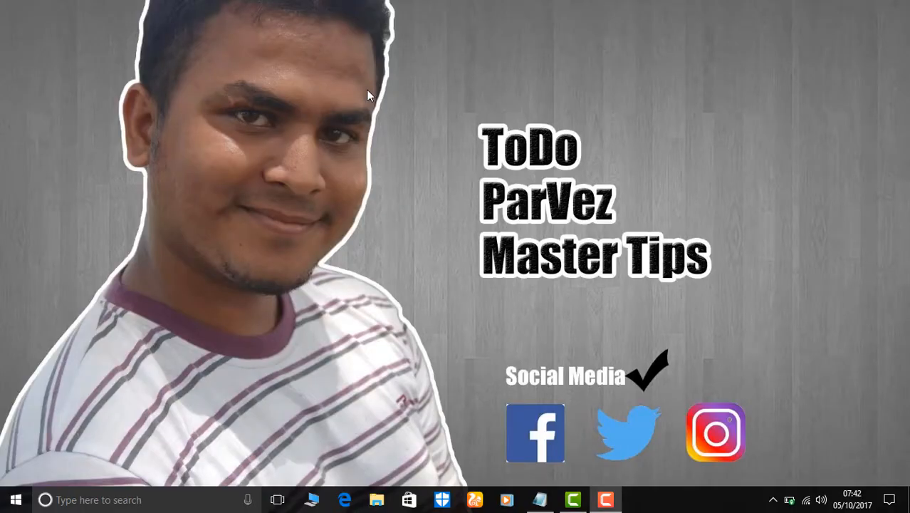
mouse_move(795, 473)
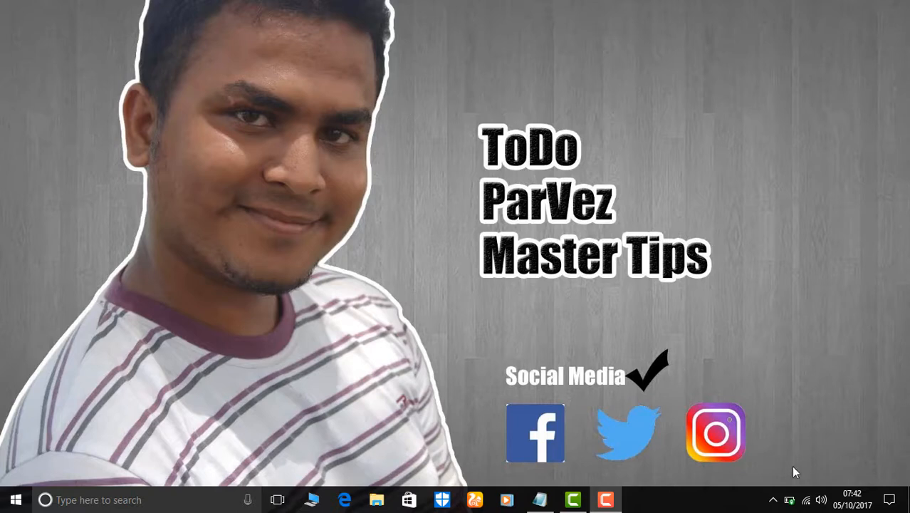
Step: Show the nearby Wi-Fi networks from the taskbar, with Bangladesh@S3 listed as connected
left_click(806, 498)
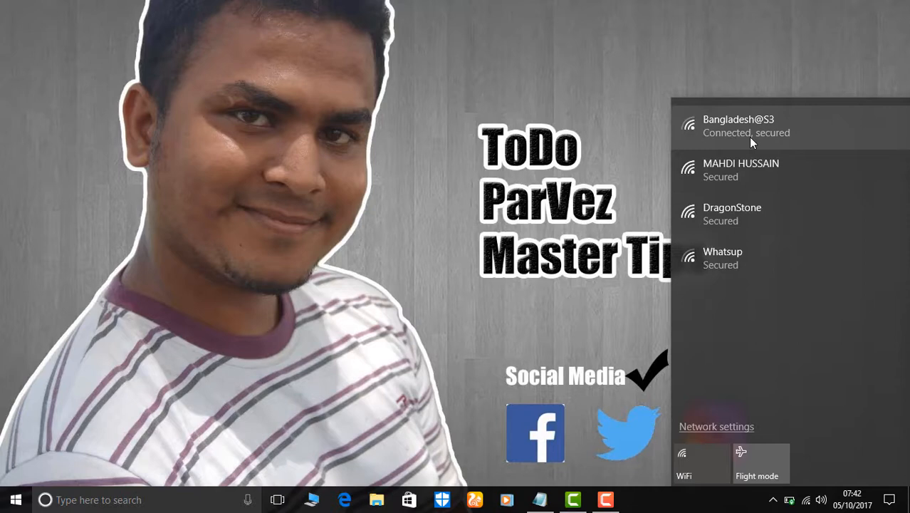
mouse_move(398, 113)
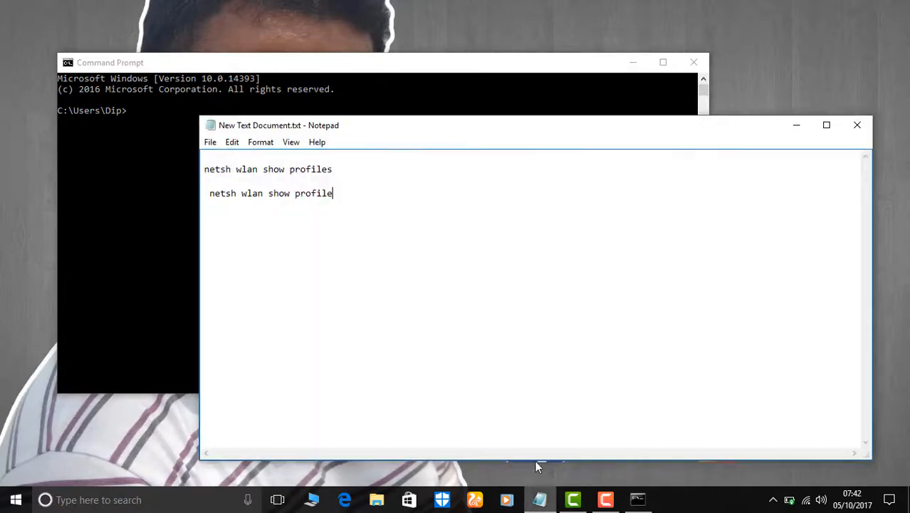
Step: Select the 'netsh wlan show profiles' line in the Notepad notes for copying
triple_click(268, 168)
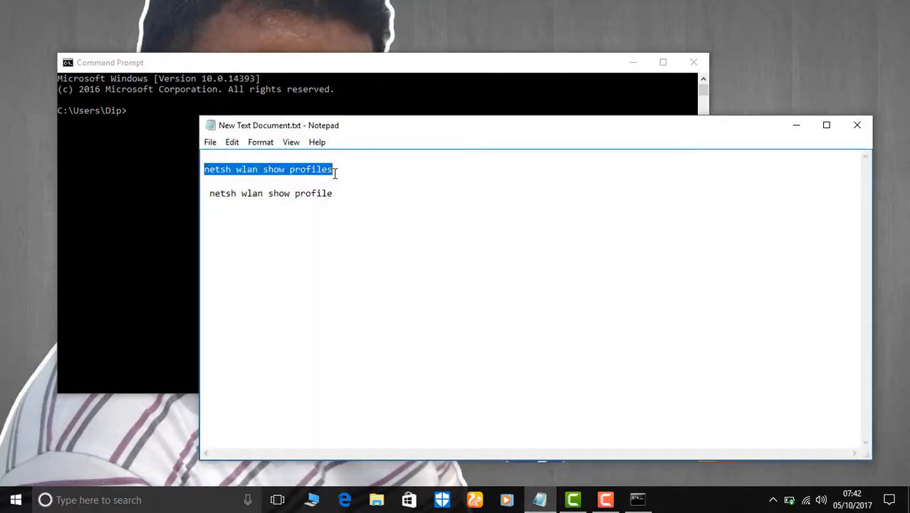
mouse_move(314, 171)
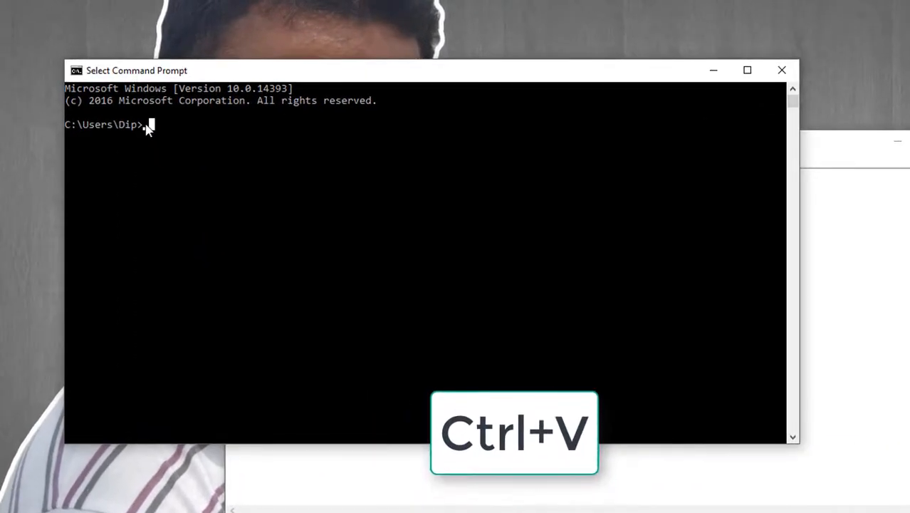
Step: Run 'netsh wlan show profiles' to list the eleven saved Wi-Fi profiles
key("ctrl+v")
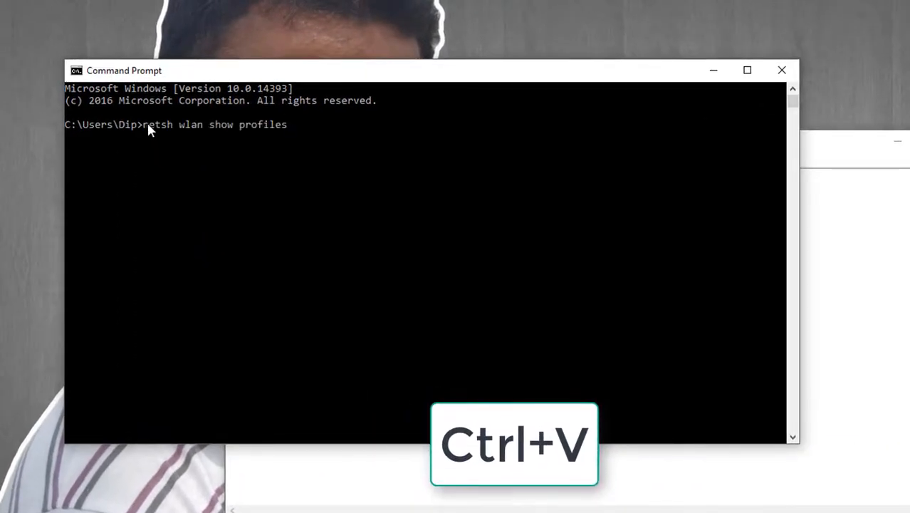
key("enter")
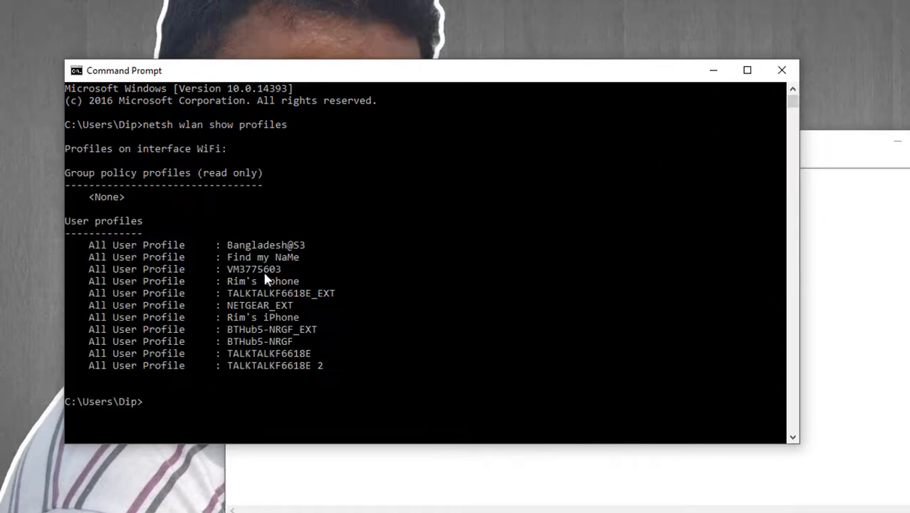
mouse_move(228, 253)
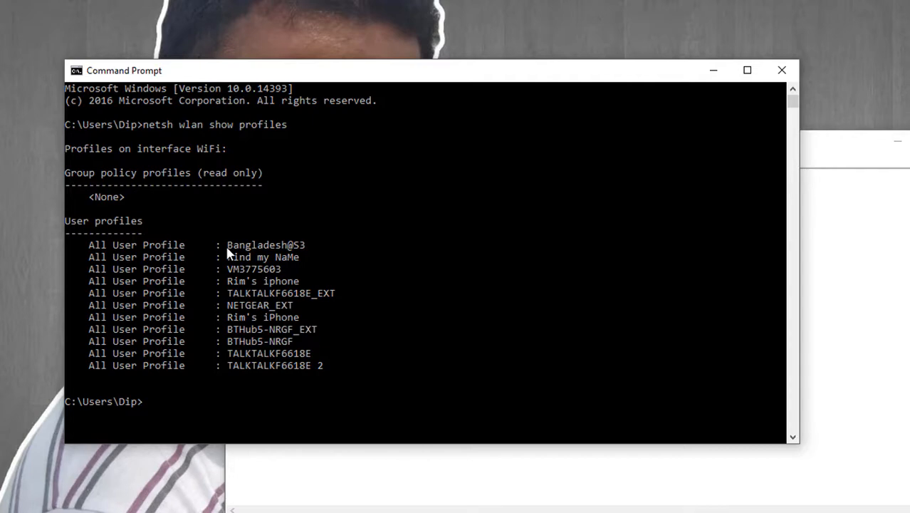
mouse_move(155, 407)
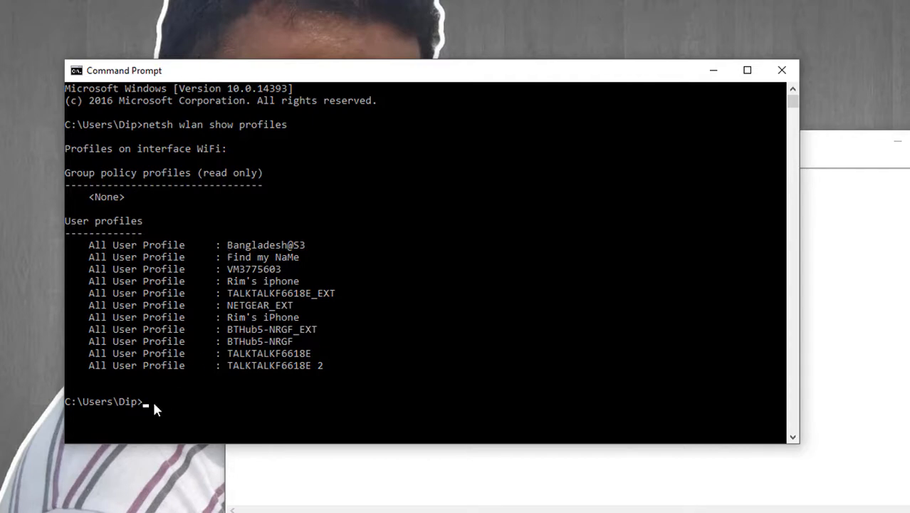
type("netsh wlan show profiles")
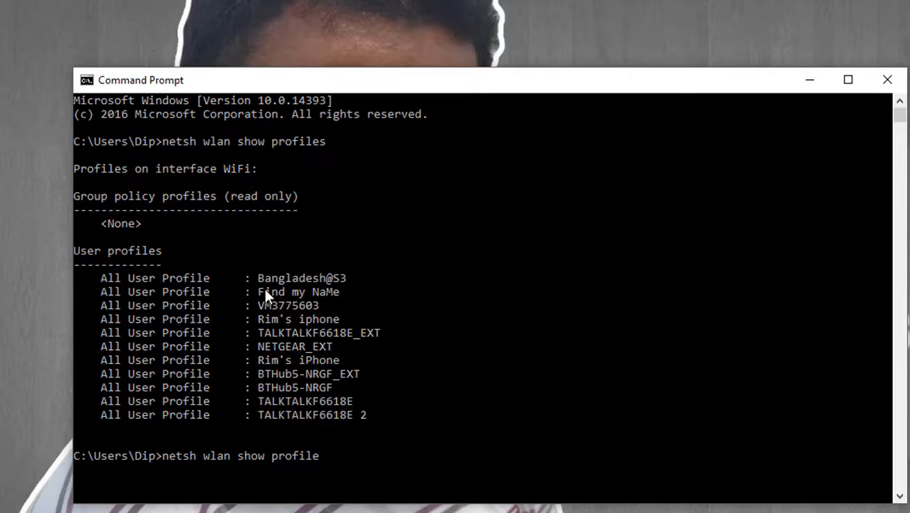
mouse_move(260, 287)
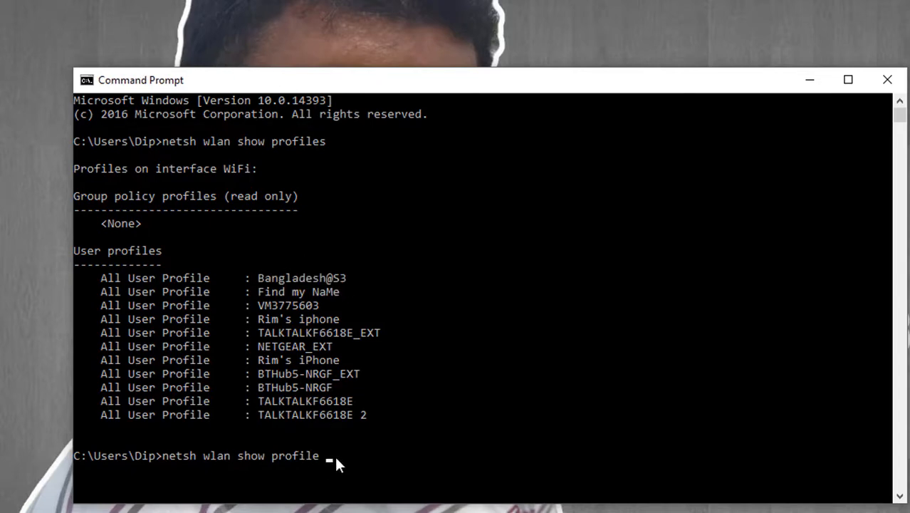
type("Bangladesh@S3 key=")
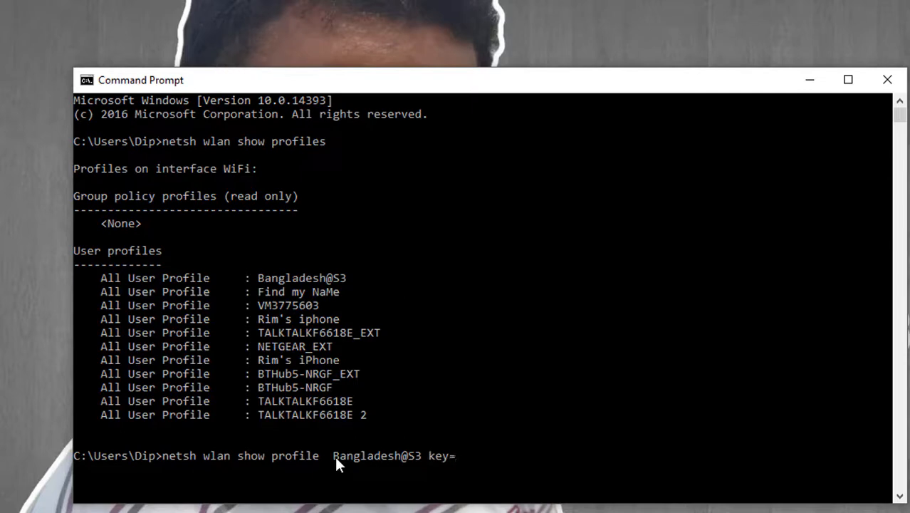
type("clear")
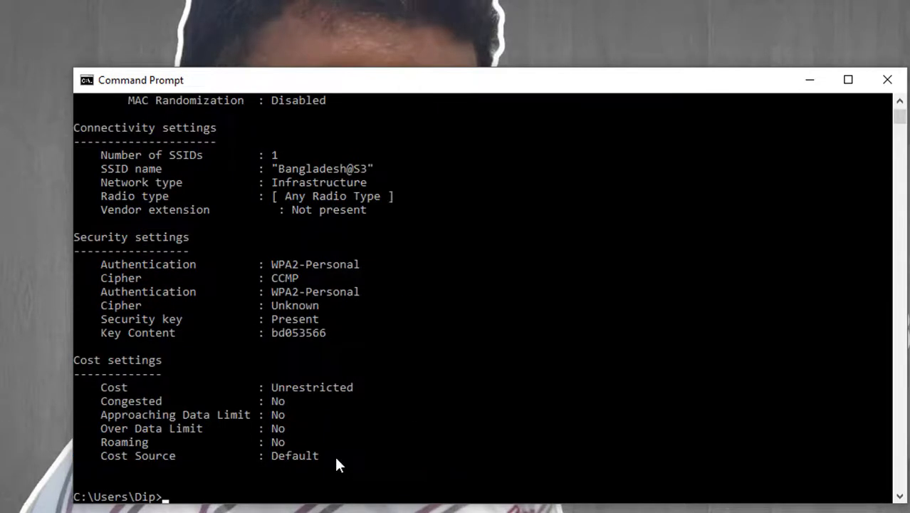
mouse_move(316, 402)
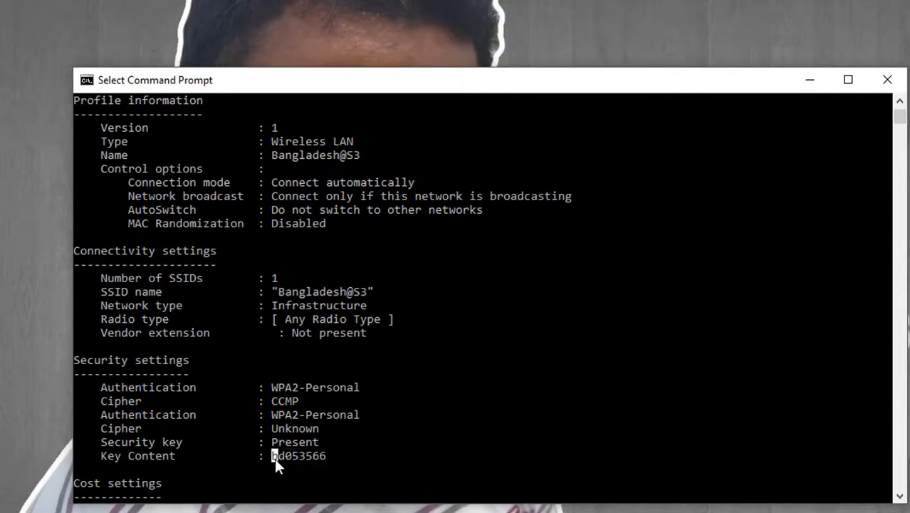
mouse_move(324, 456)
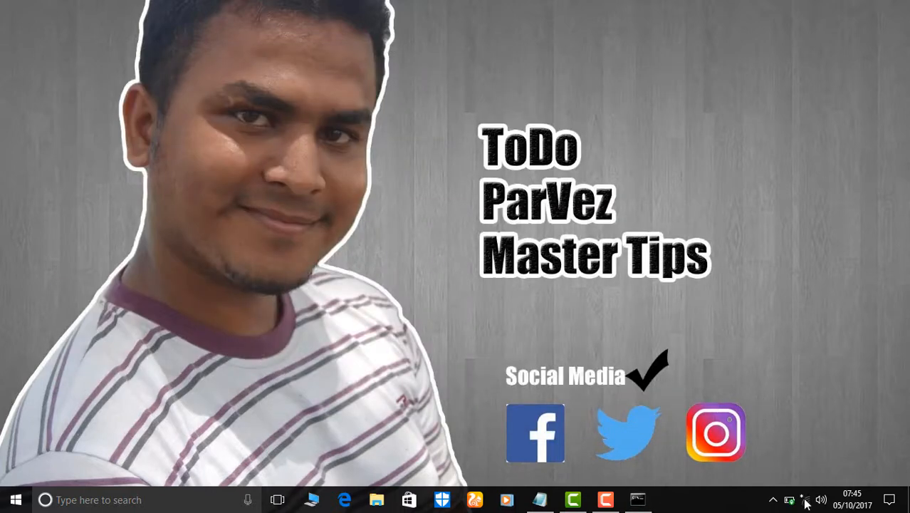
Step: Choose Bangladesh@S3 from the Wi-Fi list with automatic connection on and start connecting
left_click(803, 499)
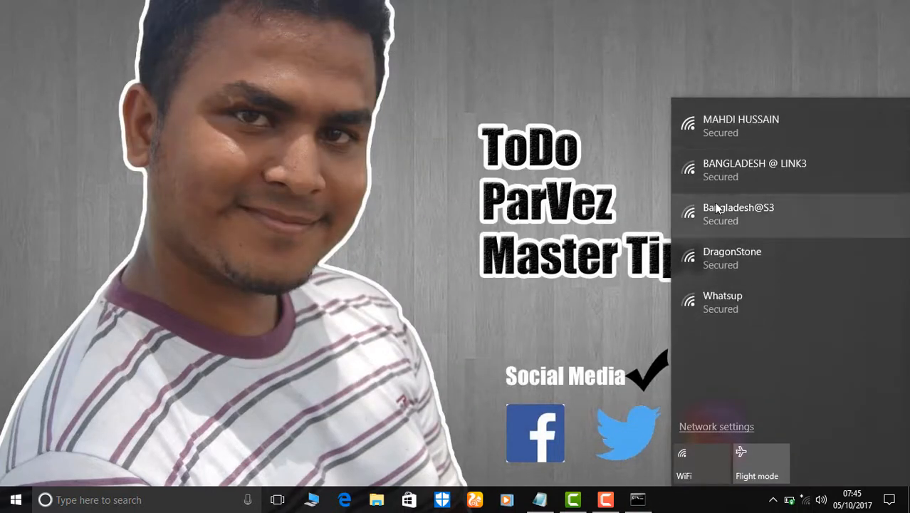
left_click(738, 214)
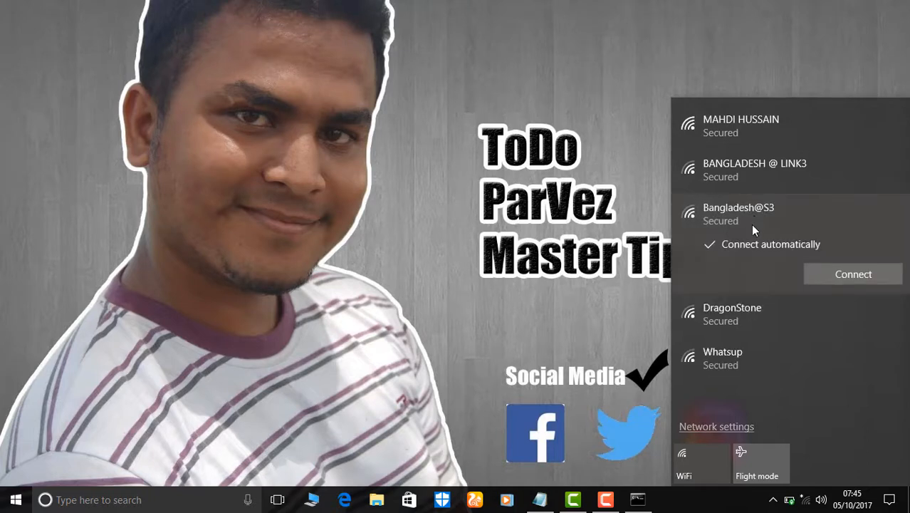
left_click(709, 245)
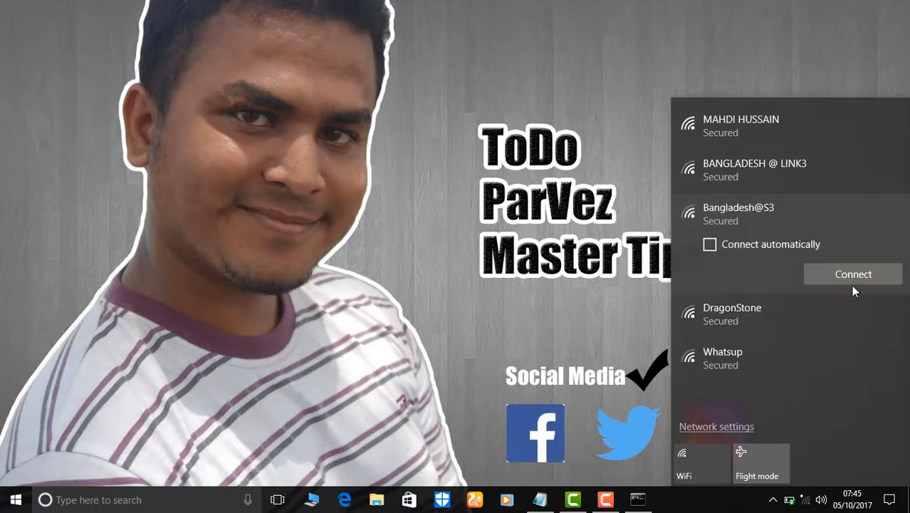
left_click(709, 244)
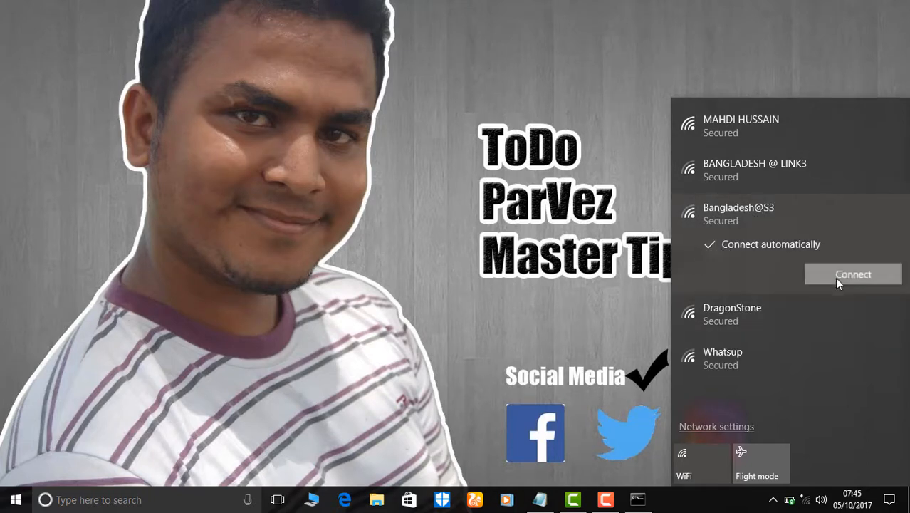
left_click(851, 273)
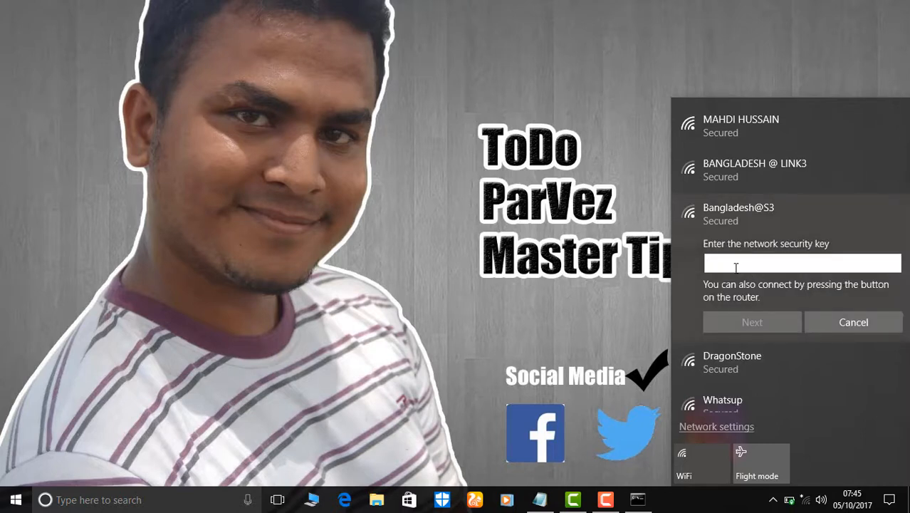
type("●●●")
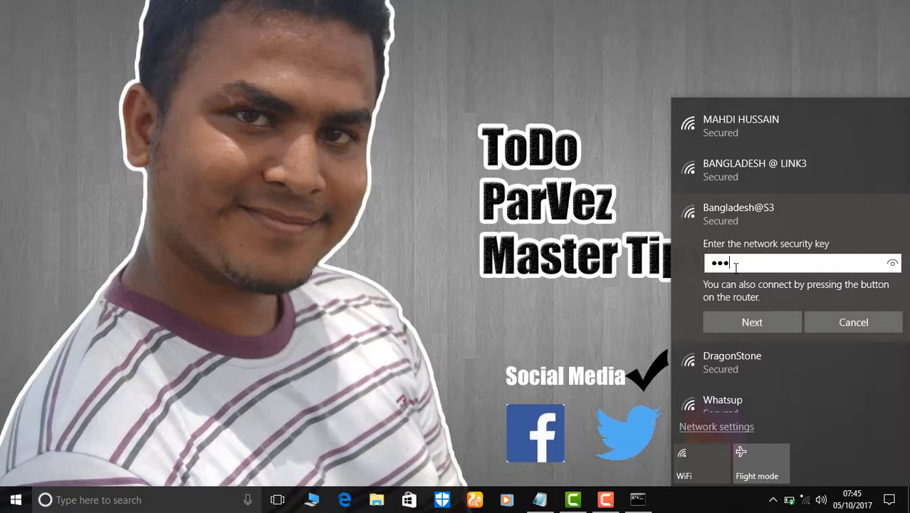
type("••••")
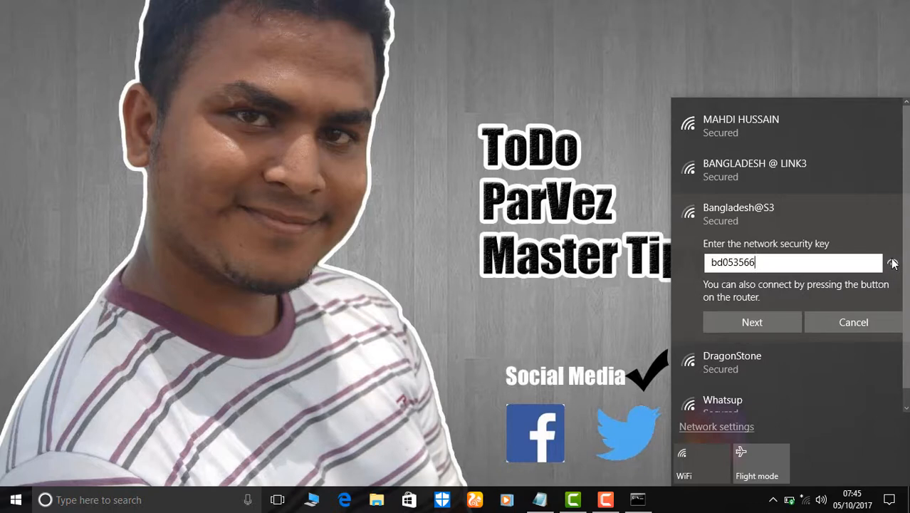
left_click(752, 322)
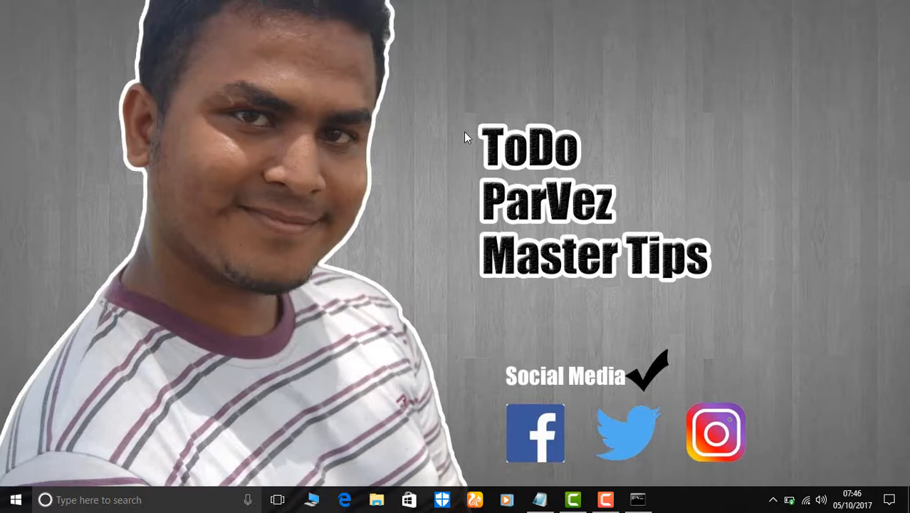
right_click(464, 137)
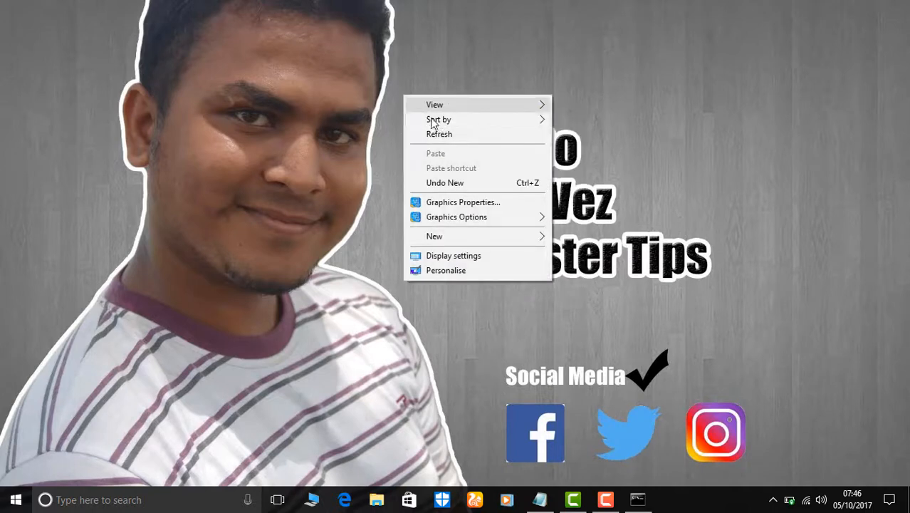
mouse_move(624, 154)
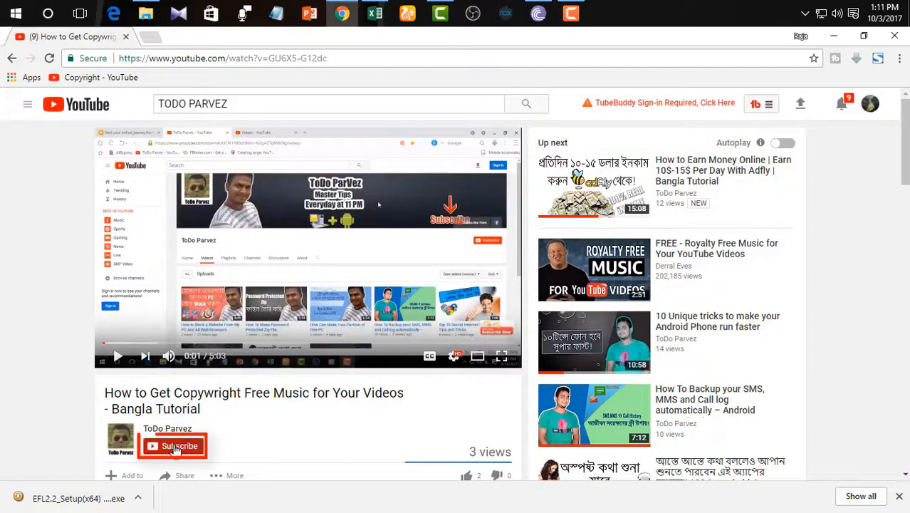
Step: Subscribe to the ToDo Parvez channel from the YouTube video page
left_click(172, 444)
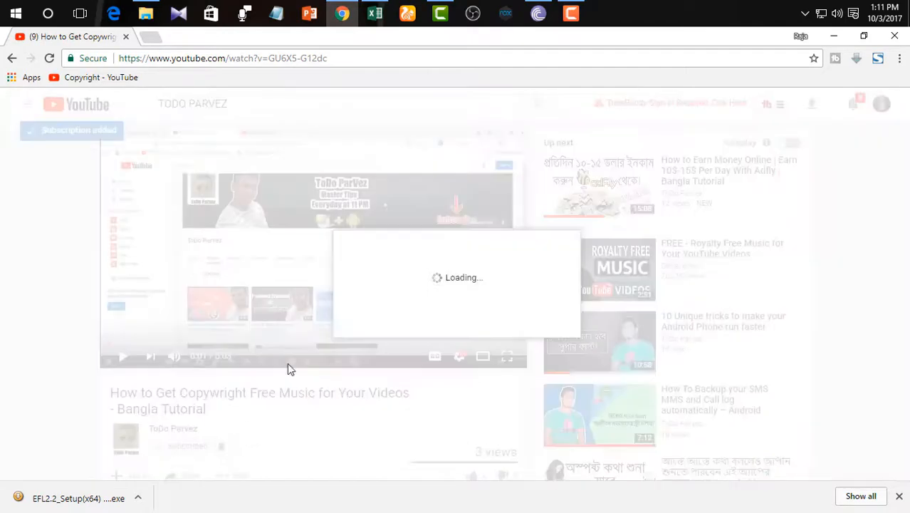